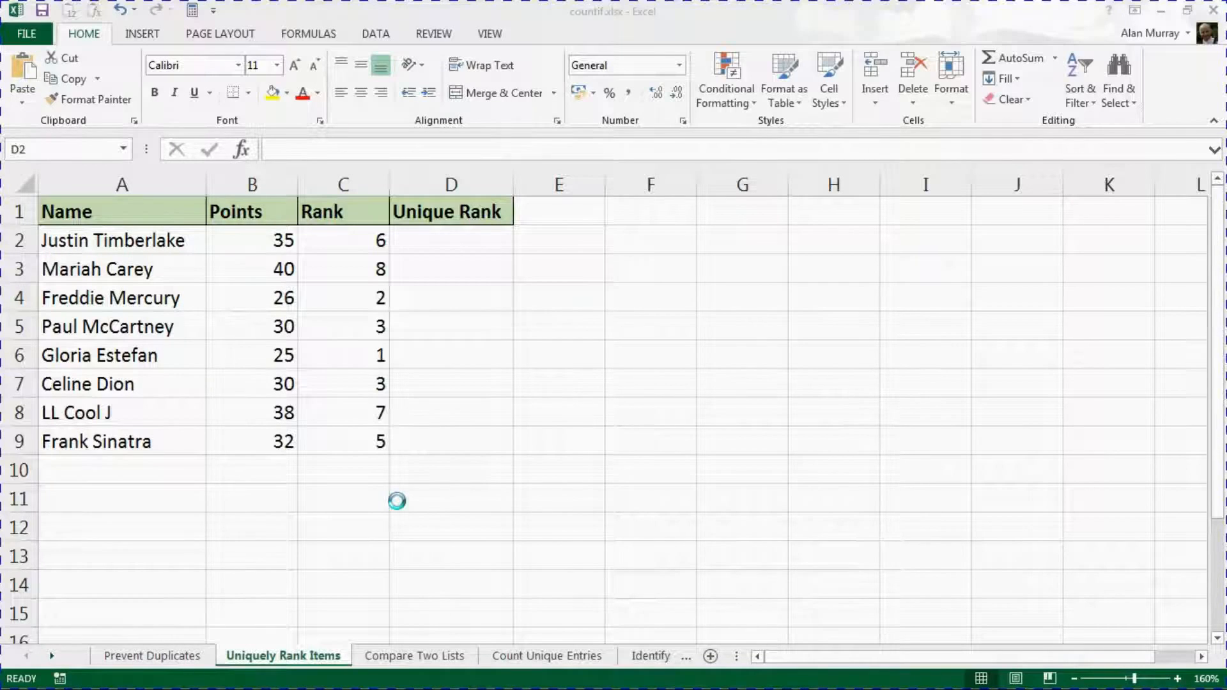
Step: Review the Points and Rank columns and the tied Paul McCartney and Celine Dion rows
{"action": "left_click", "coordinate": [451, 240]}
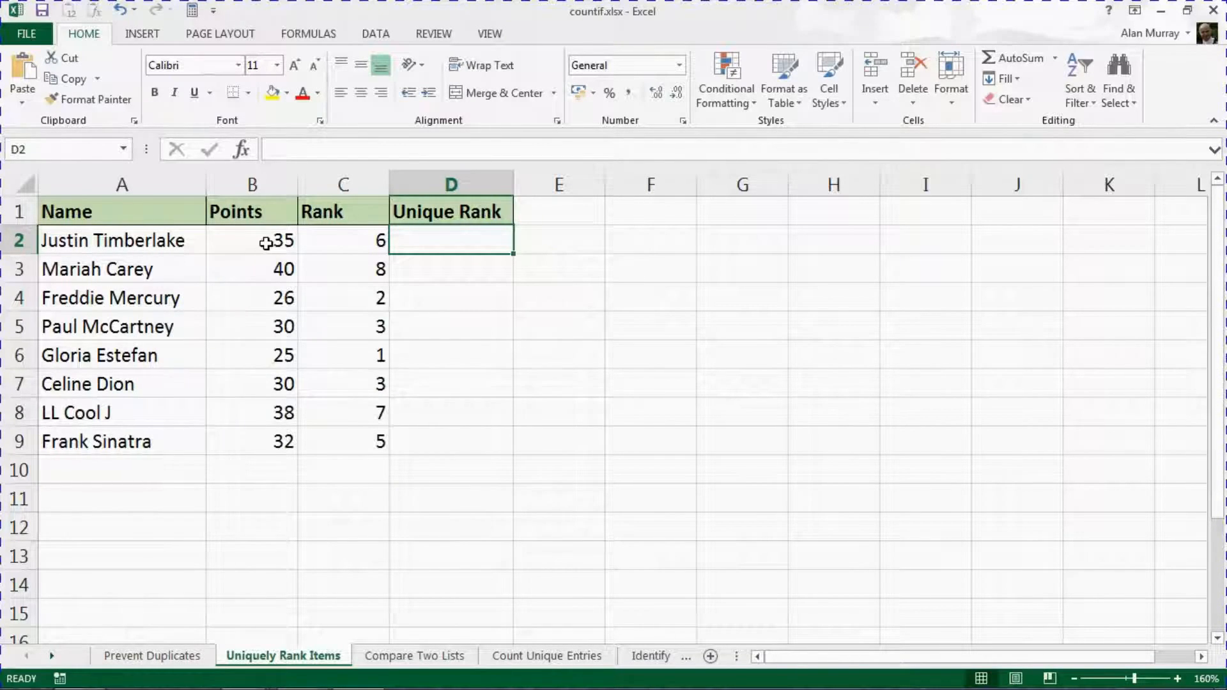
{"action": "left_click_drag", "start_coordinate": [252, 240], "coordinate": [252, 412]}
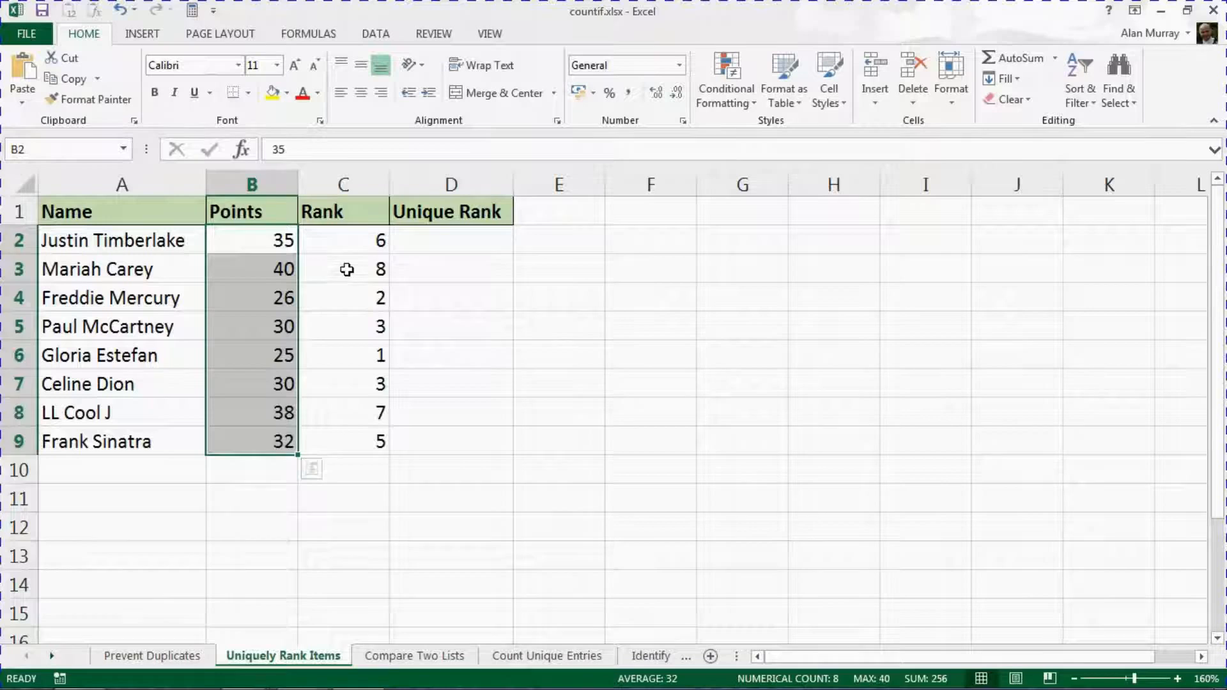
{"action": "left_click_drag", "start_coordinate": [342, 241], "coordinate": [342, 440]}
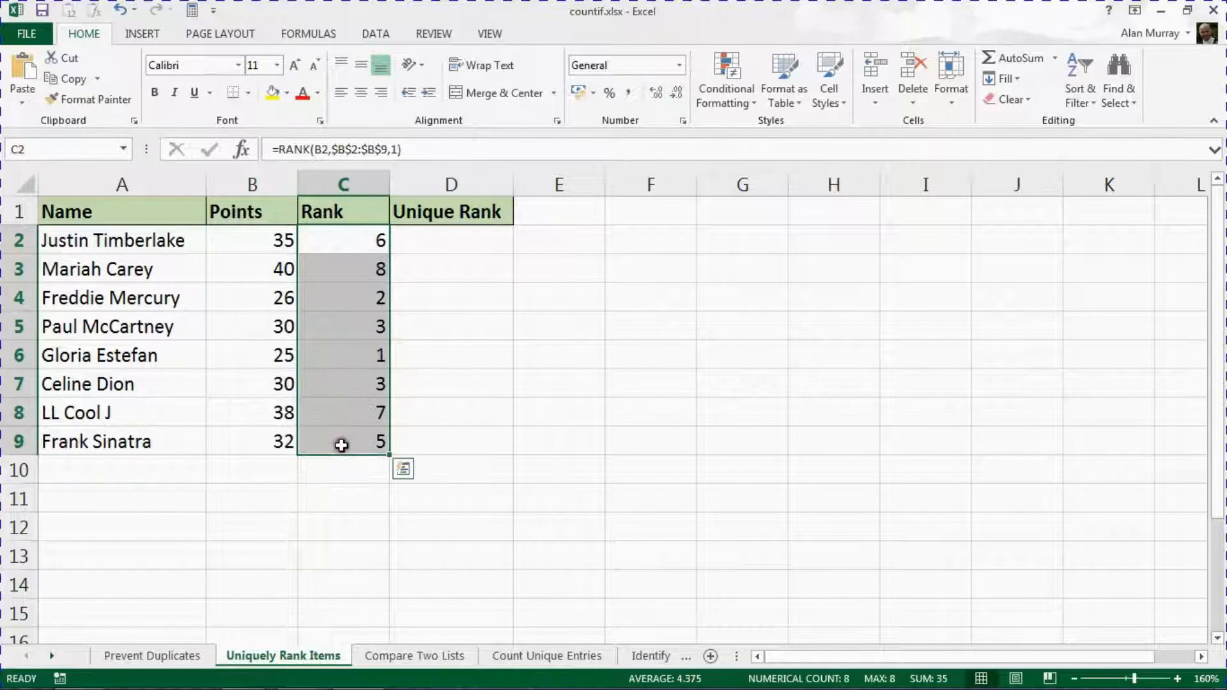
{"action": "mouse_move", "coordinate": [480, 363]}
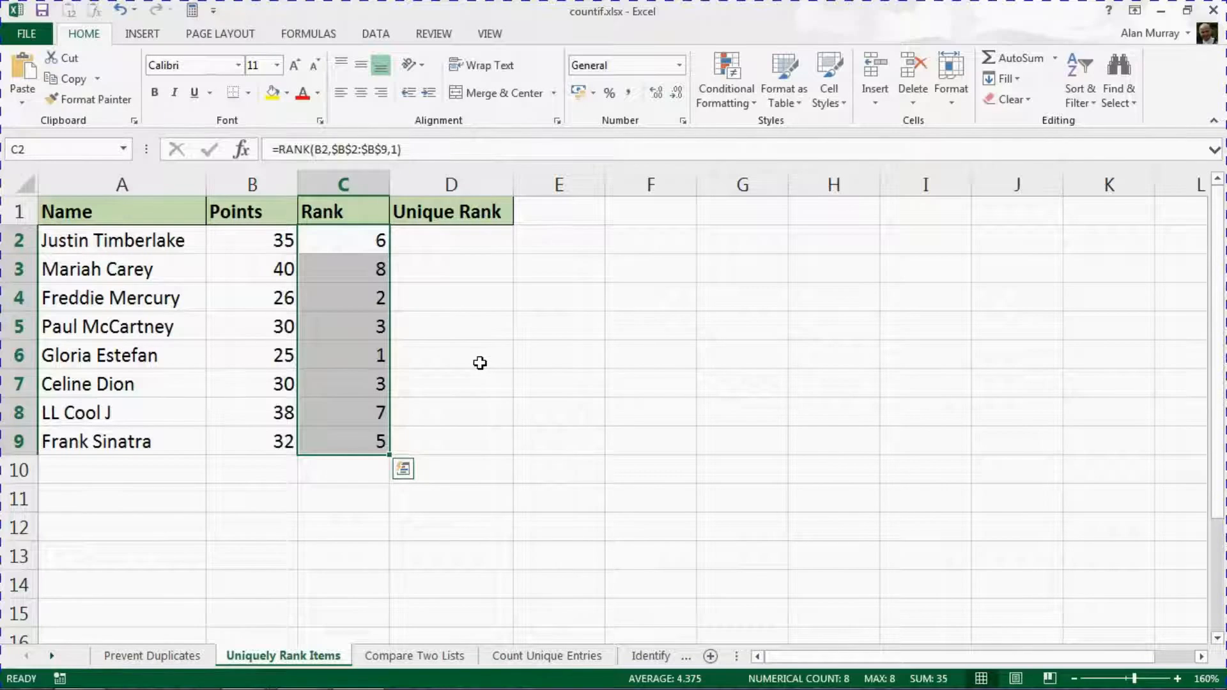
{"action": "left_click", "coordinate": [451, 355]}
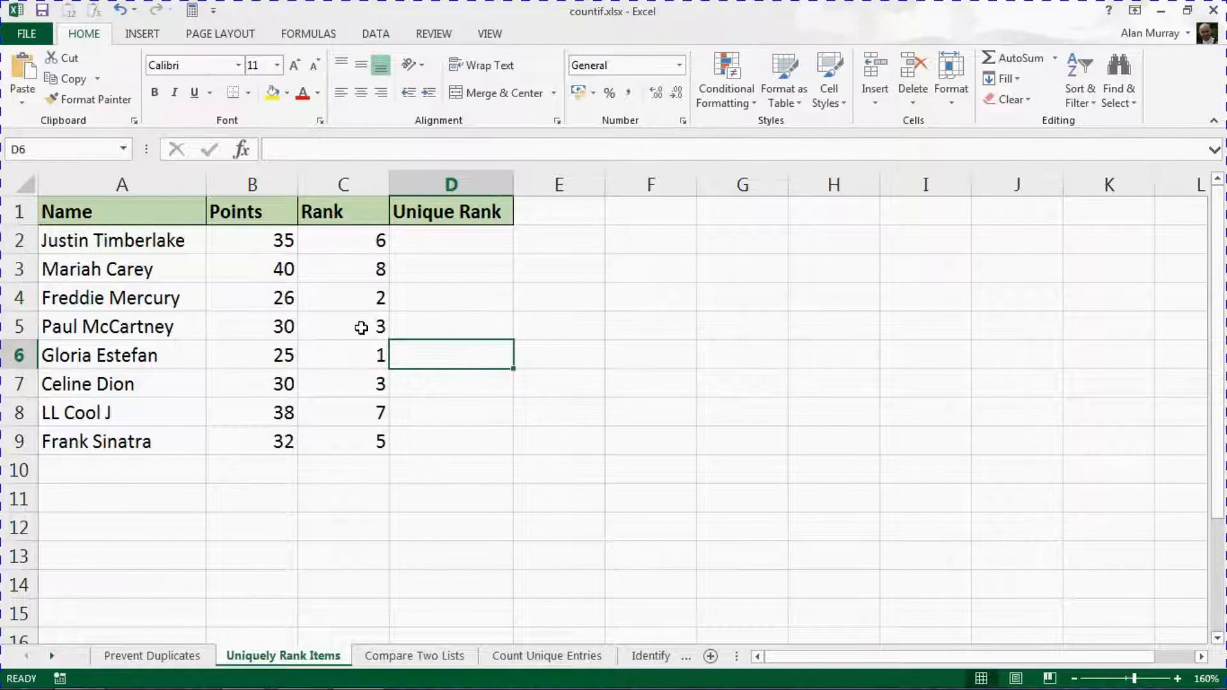
{"action": "left_click", "coordinate": [112, 326]}
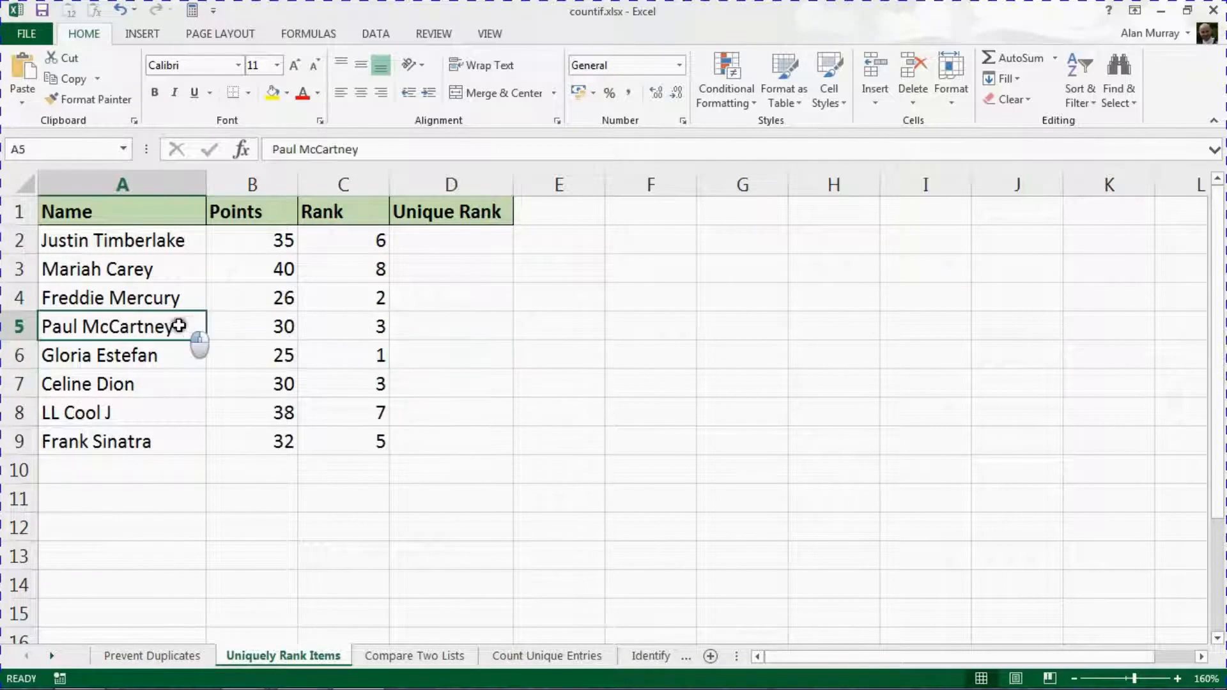
{"action": "left_click", "coordinate": [87, 384]}
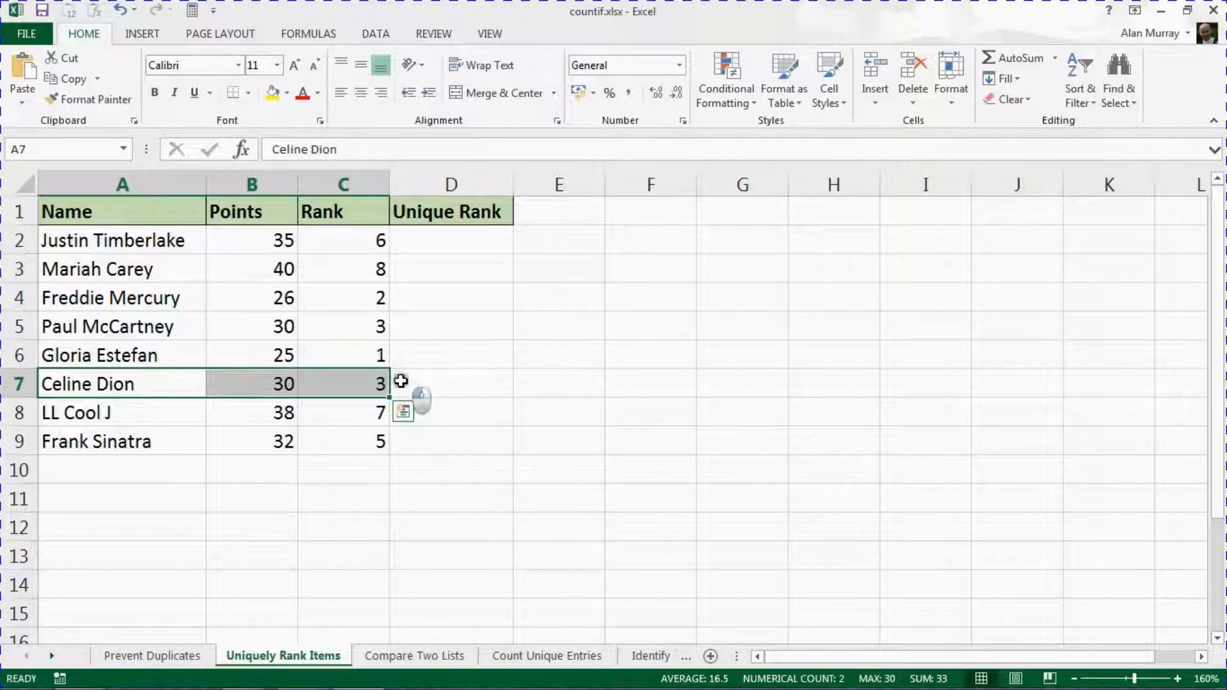
{"action": "left_click", "coordinate": [451, 383]}
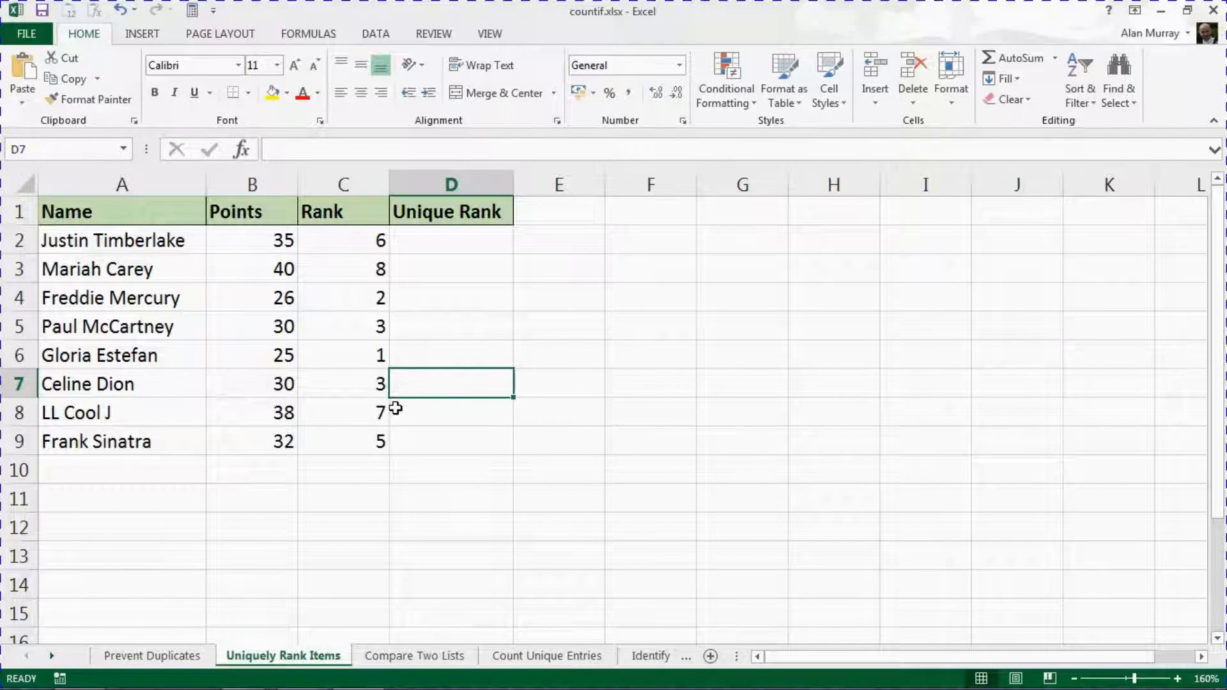
{"action": "mouse_move", "coordinate": [363, 355]}
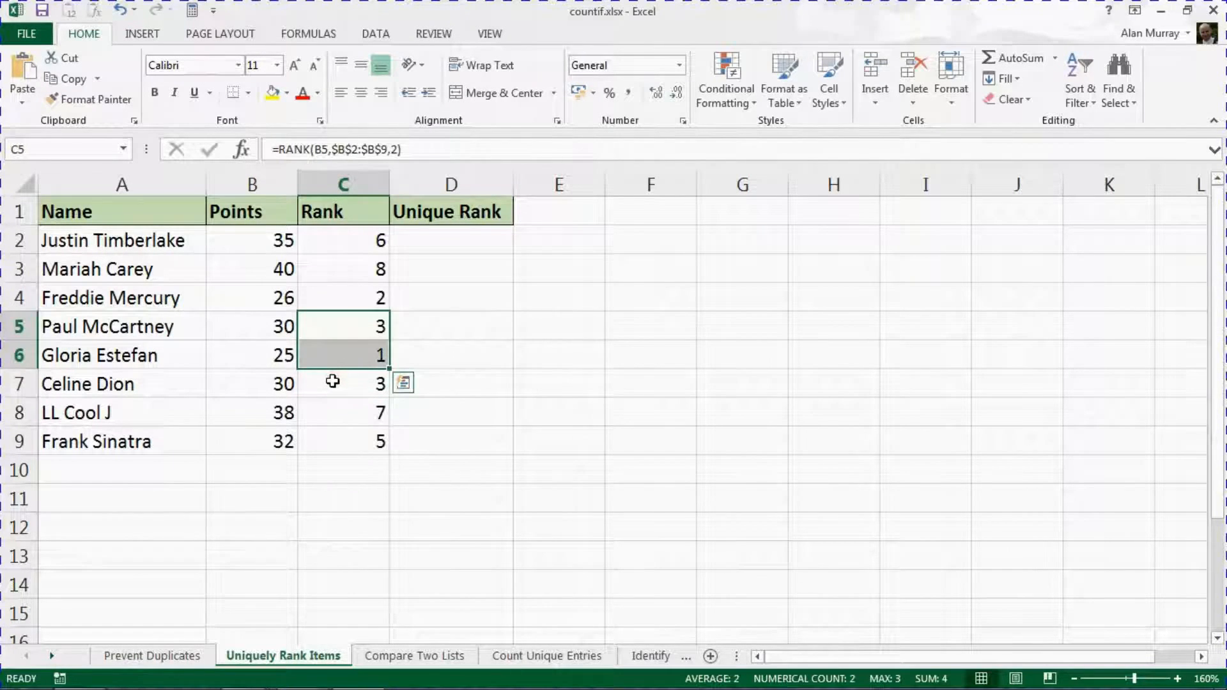
{"action": "left_click", "coordinate": [343, 383]}
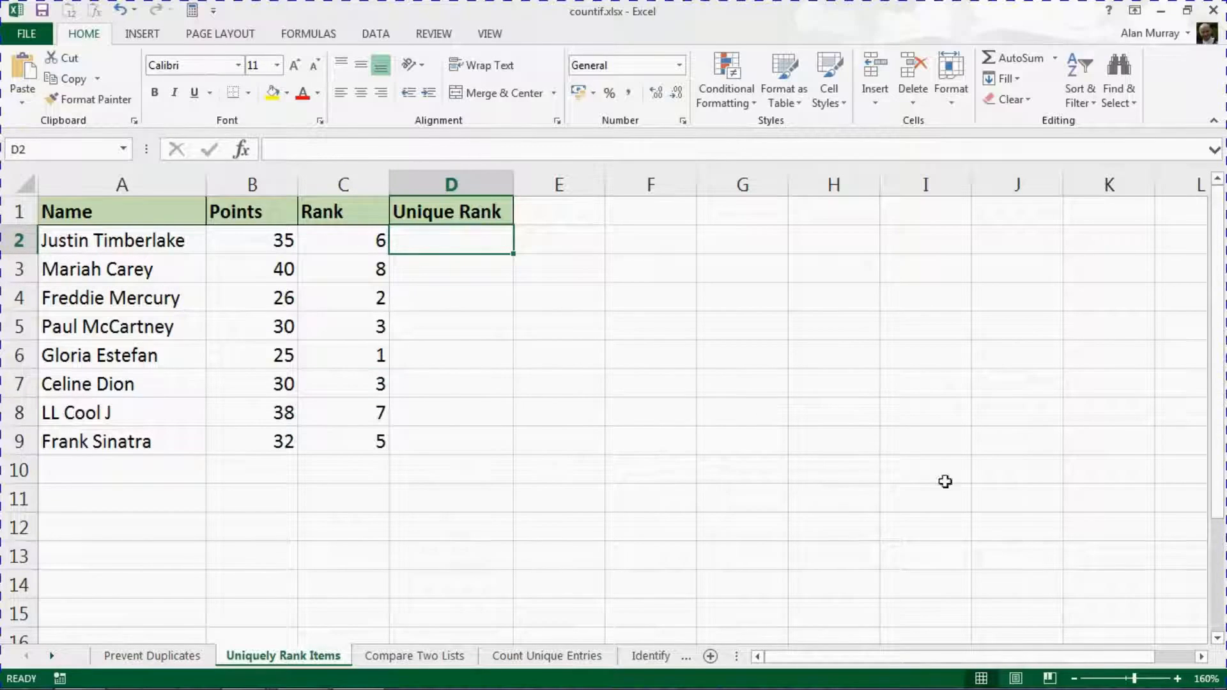
Step: Begin Justin Timberlake's Unique Rank formula in D2 as =C2+countif(
{"action": "left_click", "coordinate": [1178, 678]}
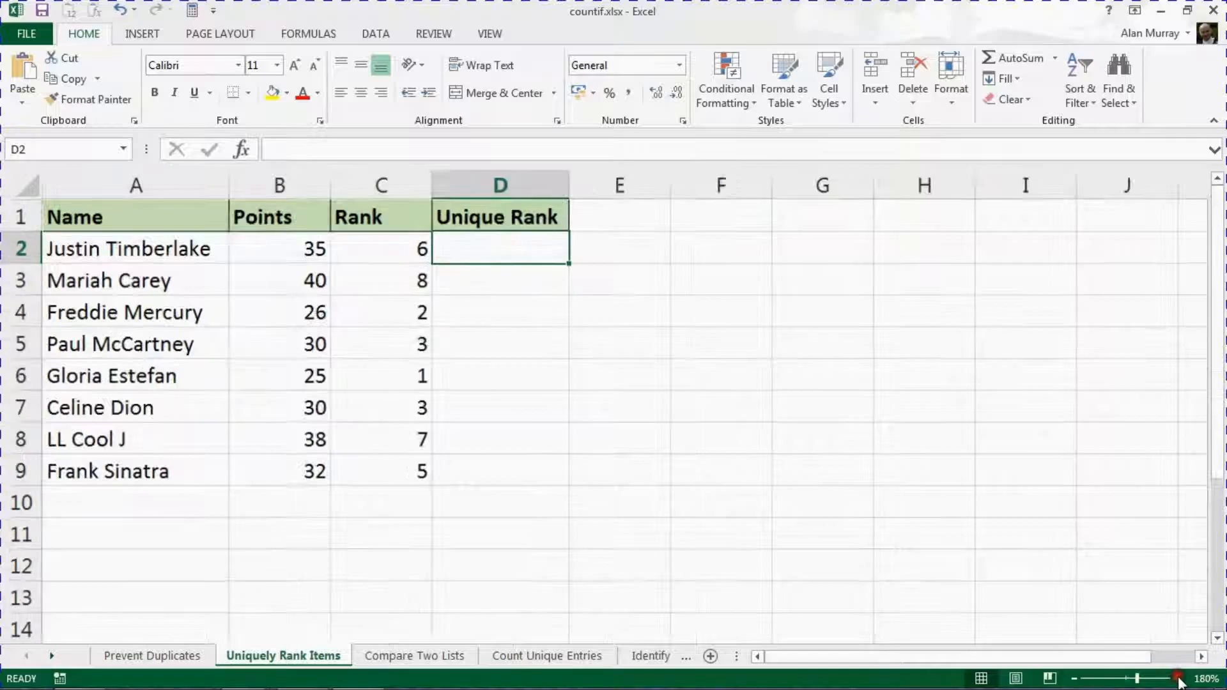
{"action": "type", "text": "="}
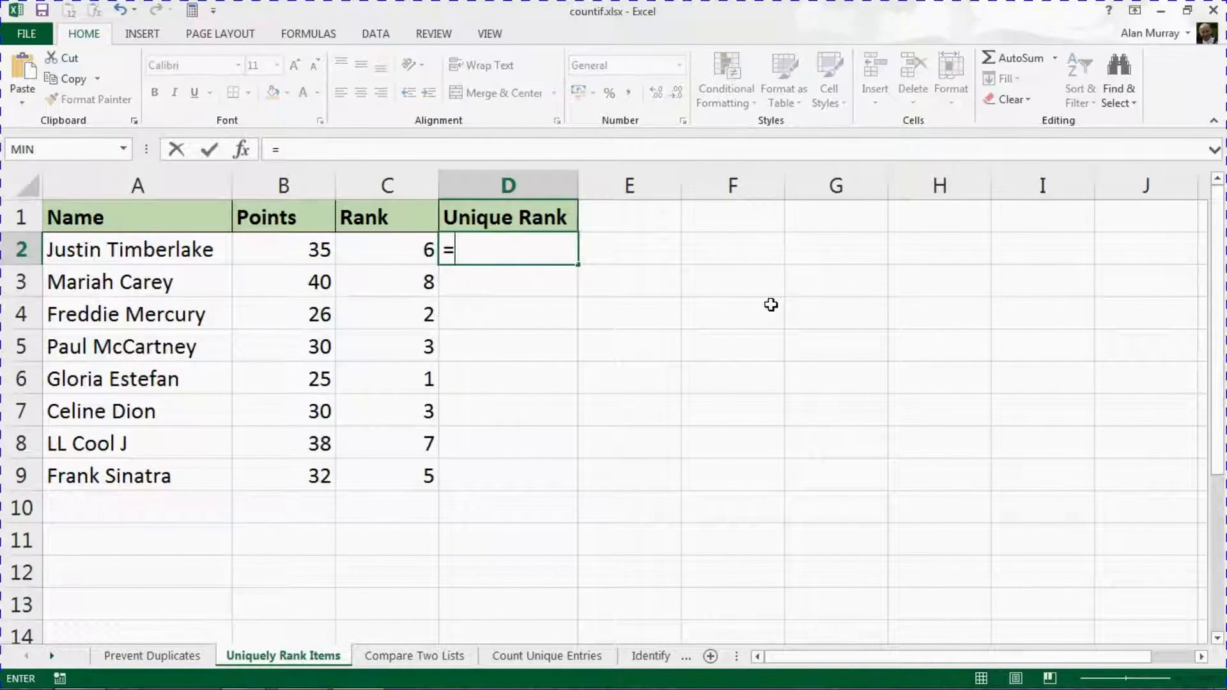
{"action": "left_click", "coordinate": [387, 249]}
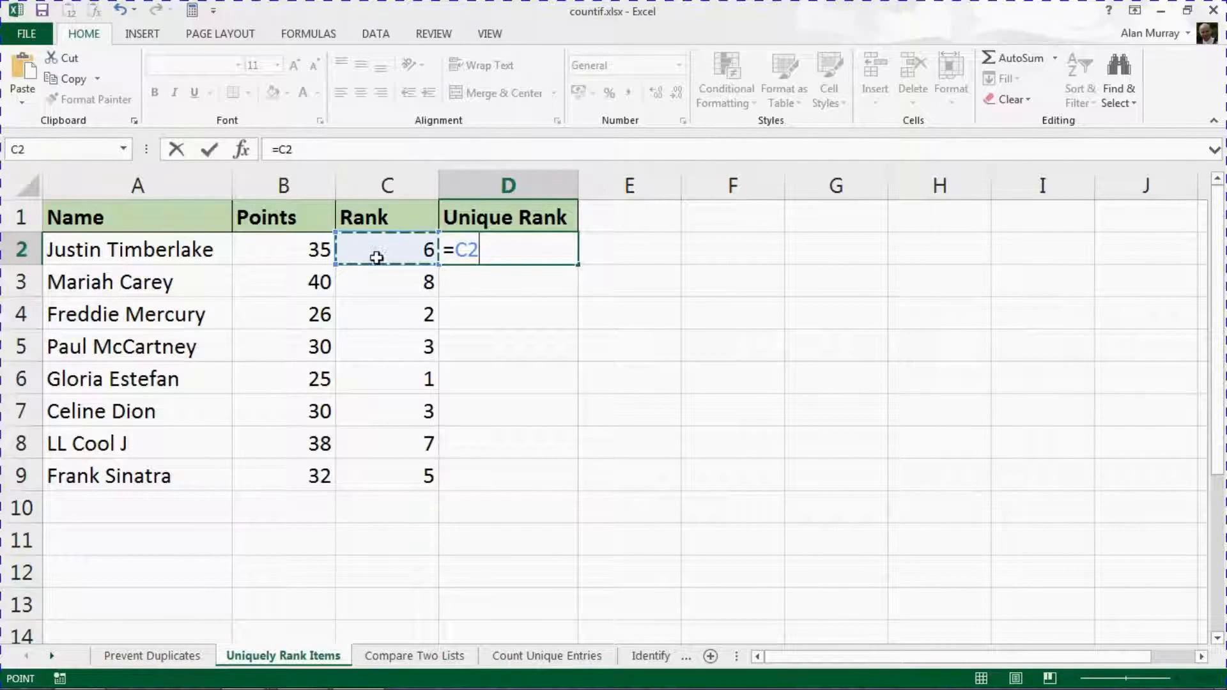
{"action": "mouse_move", "coordinate": [439, 327]}
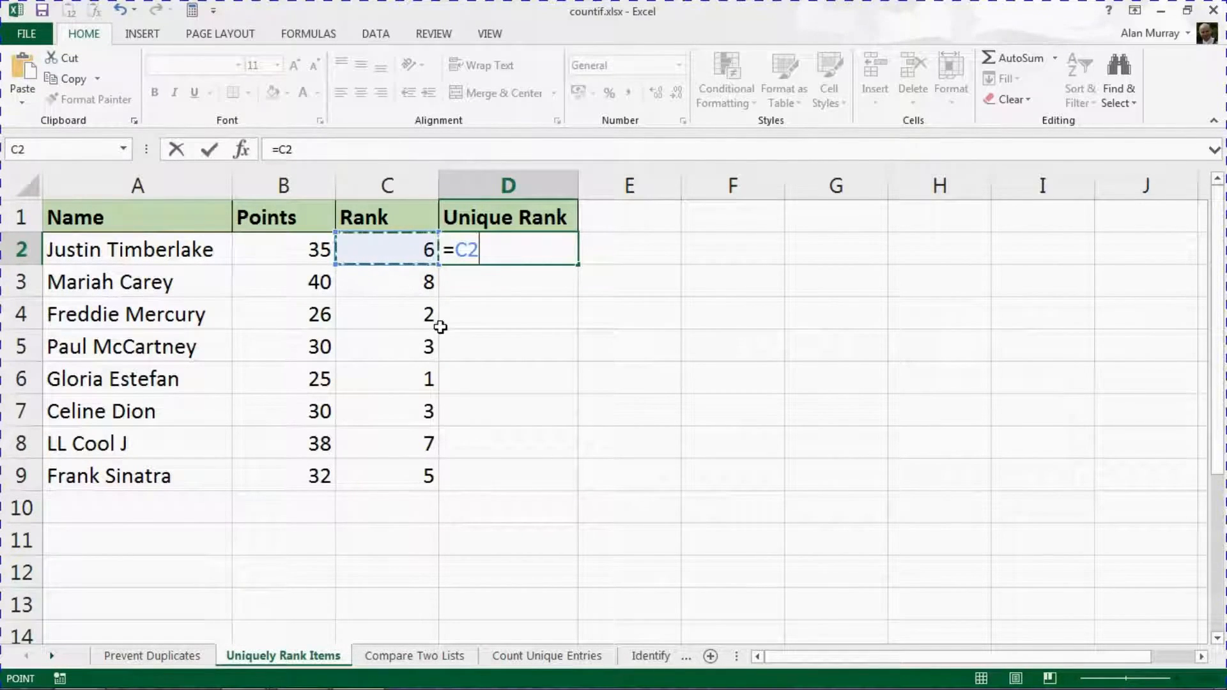
{"action": "type", "text": "+"}
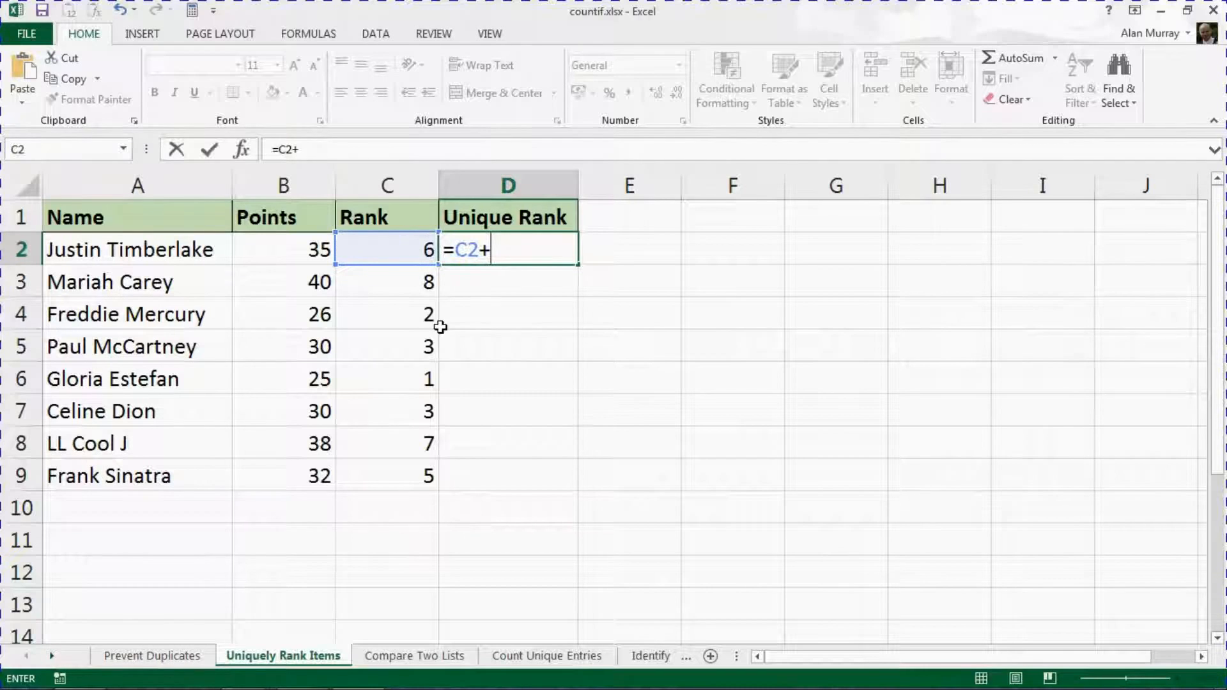
{"action": "type", "text": "cou"}
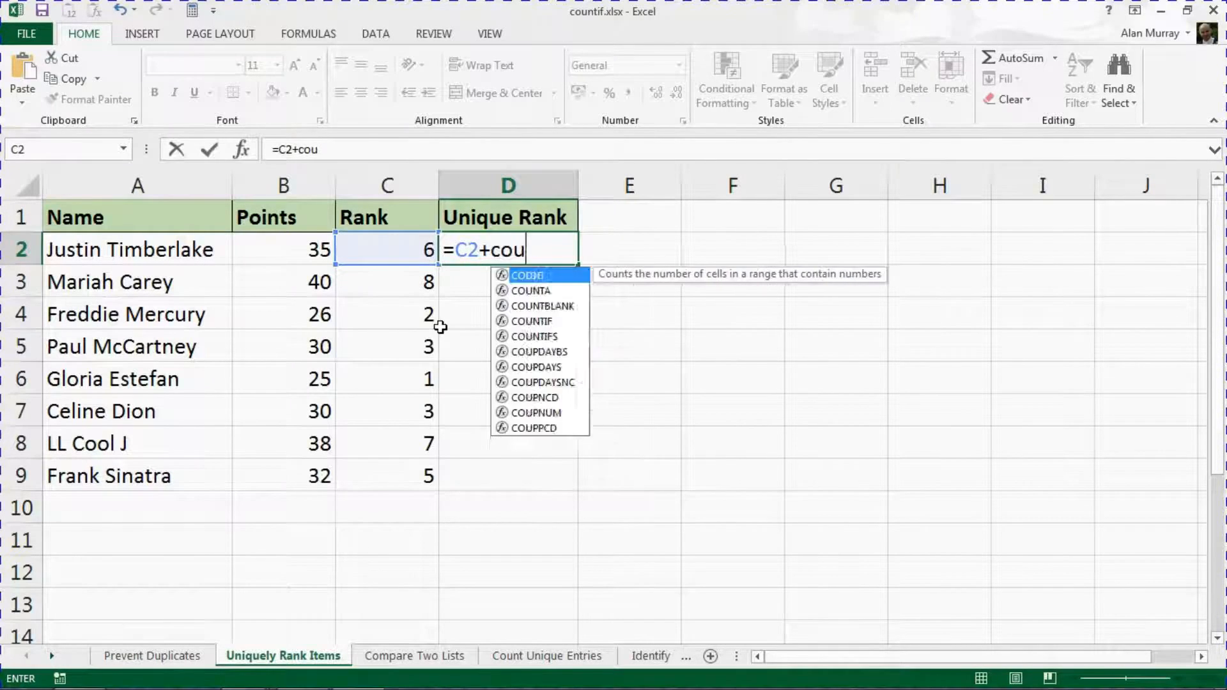
{"action": "type", "text": "ntif"}
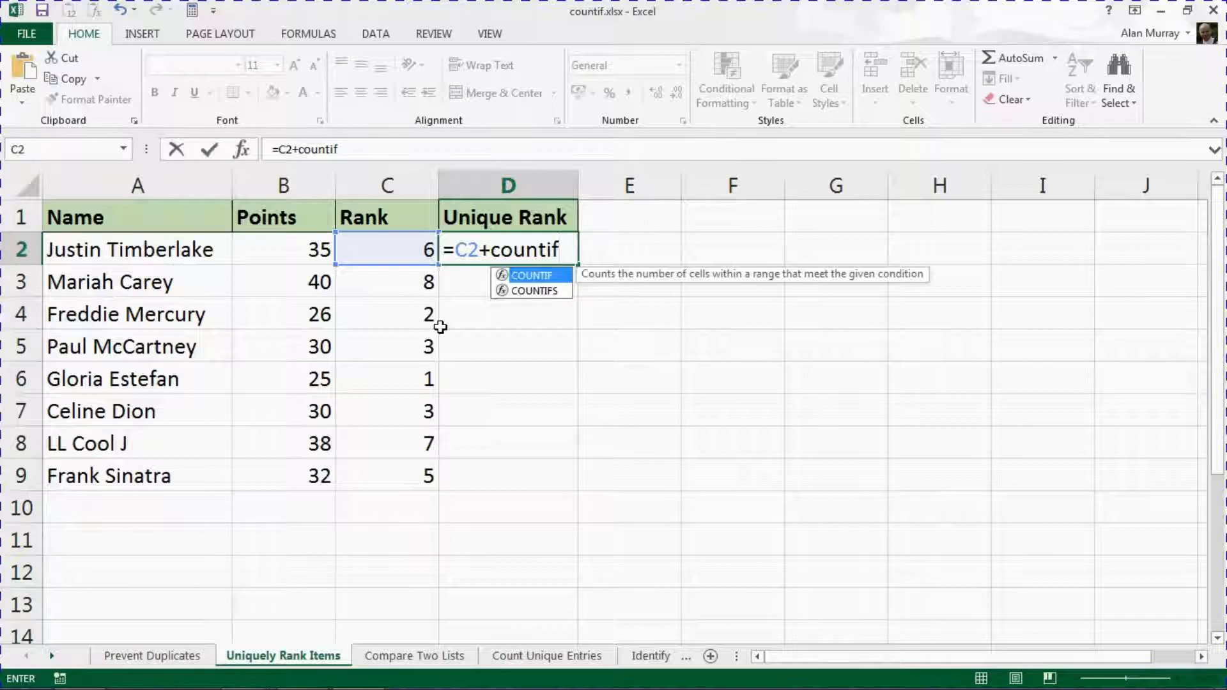
{"action": "type", "text": "("}
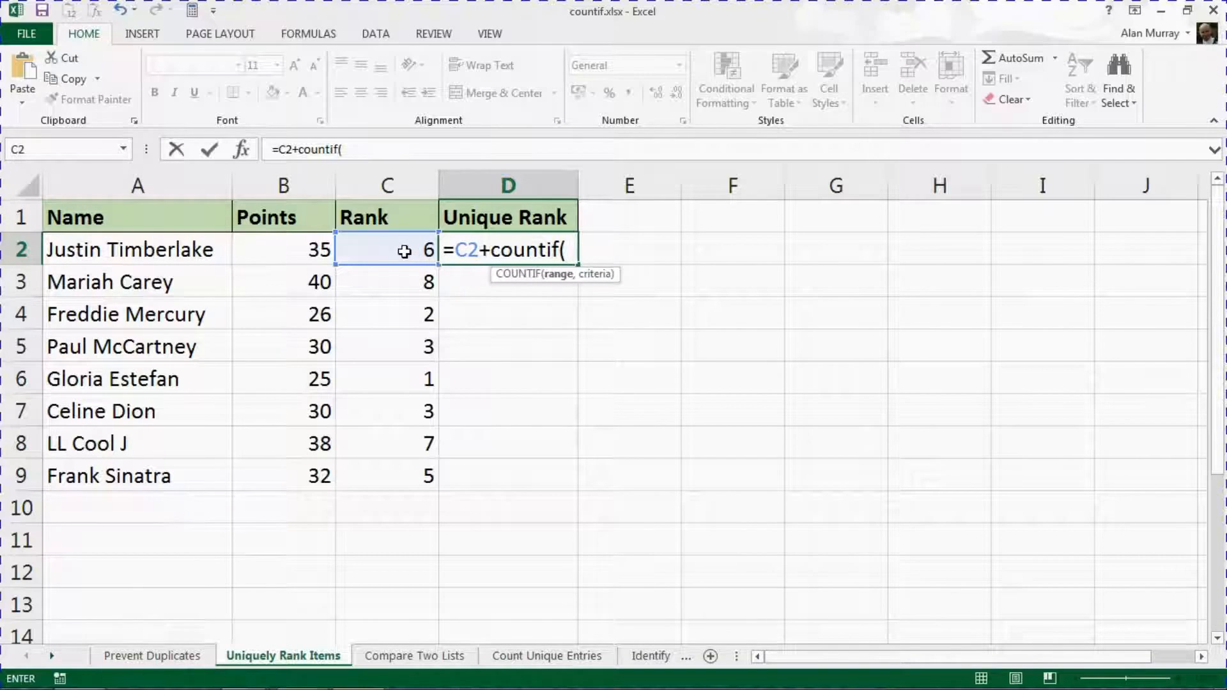
Step: Complete D2 as =C2+COUNTIF($C$2:C2,C2)-1, giving Justin Timberlake a unique rank of 6
{"action": "left_click", "coordinate": [387, 249]}
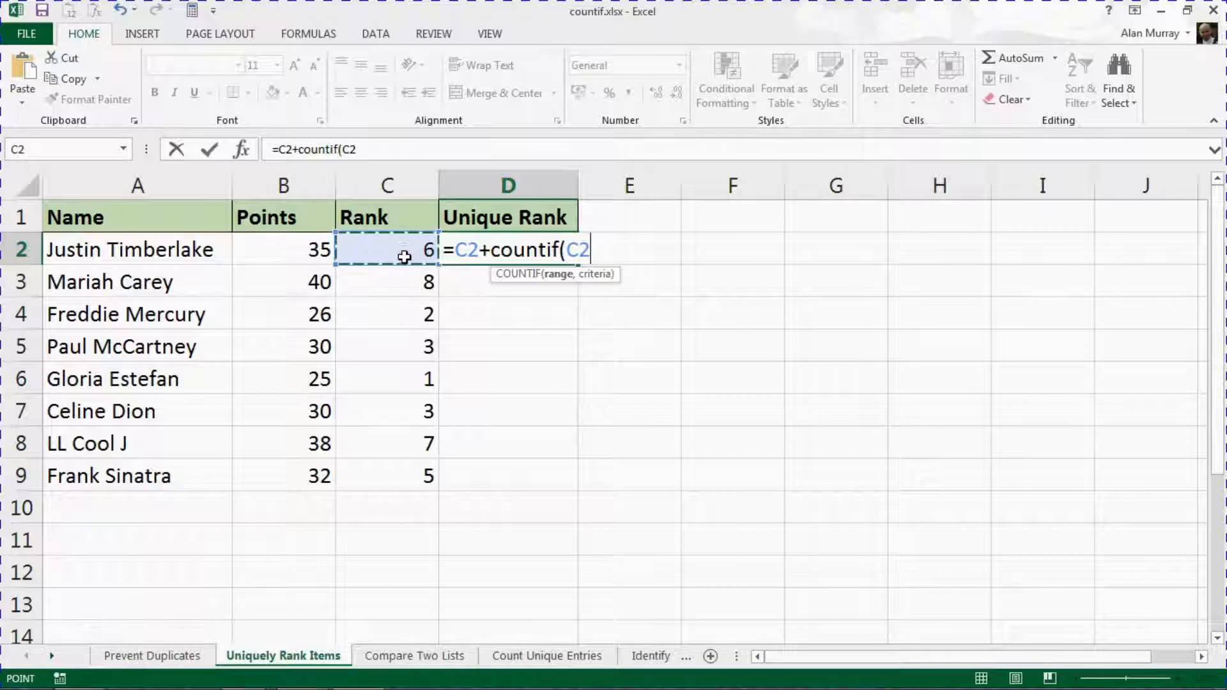
{"action": "key", "text": "F4"}
{"action": "type", "text": ":"}
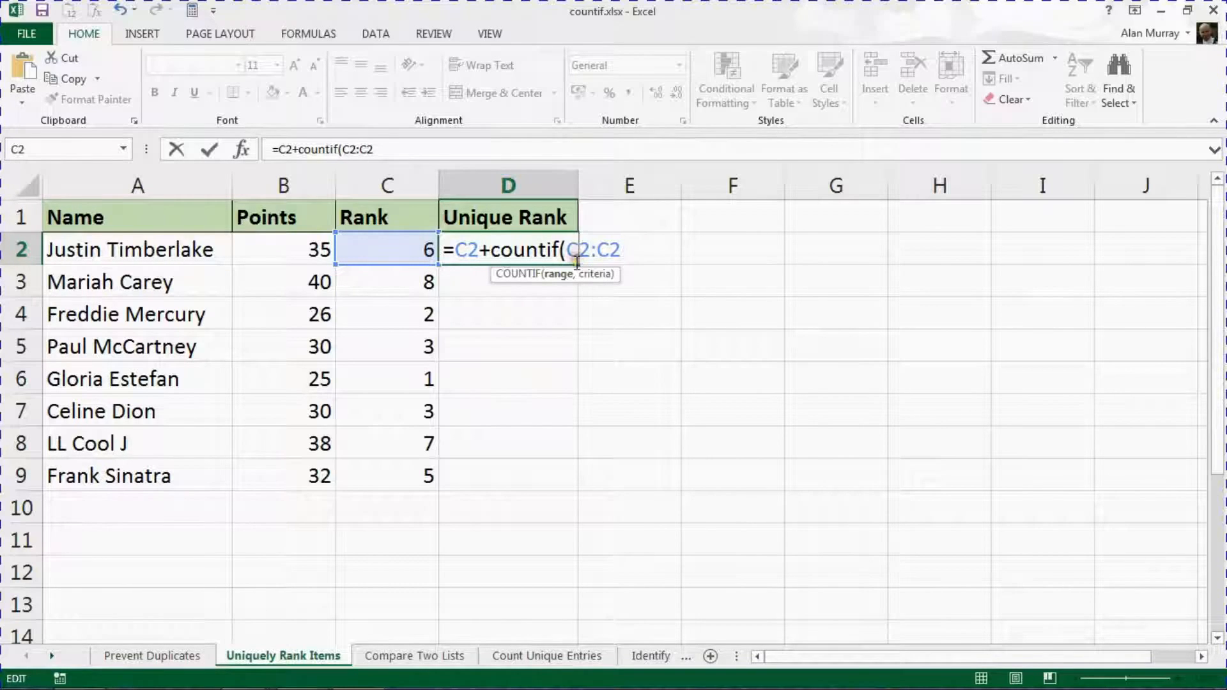
{"action": "key", "text": "f4"}
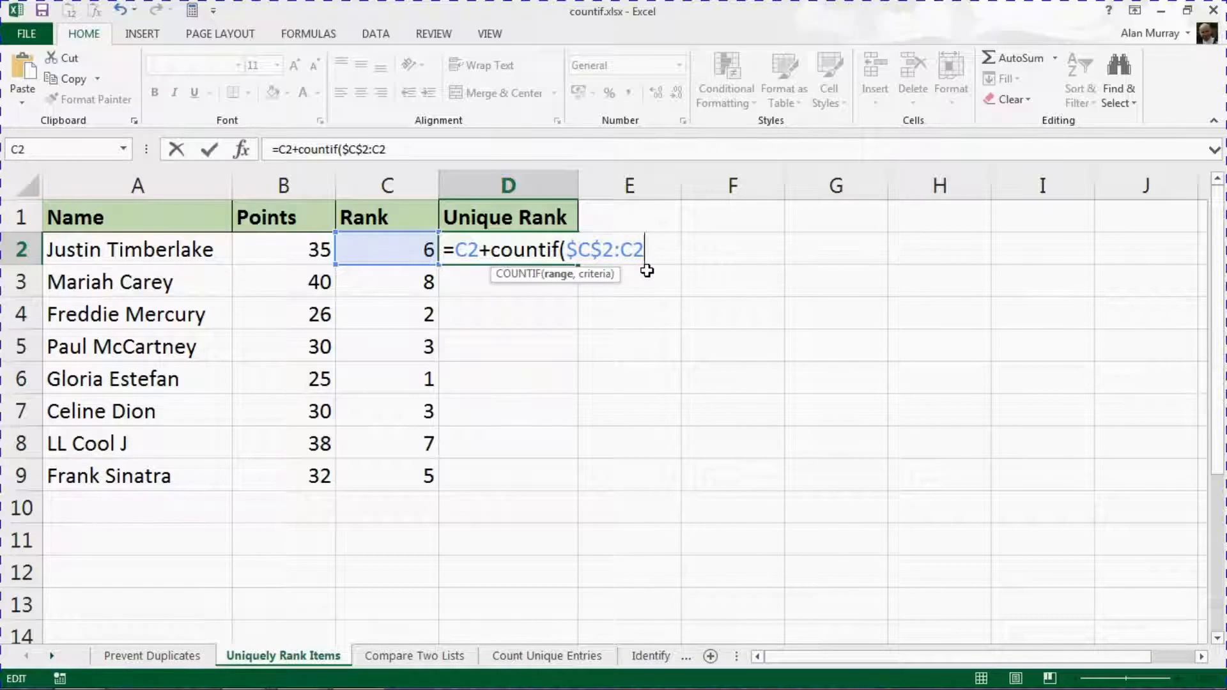
{"action": "type", "text": ",C2"}
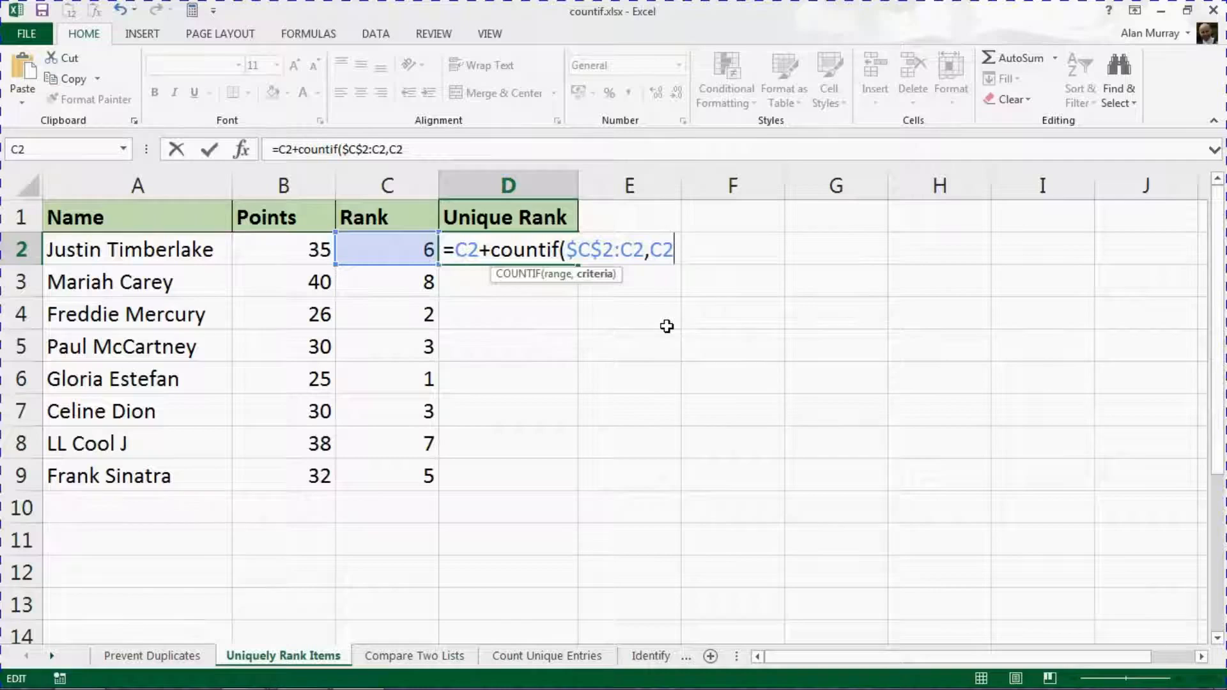
{"action": "type", "text": ")"}
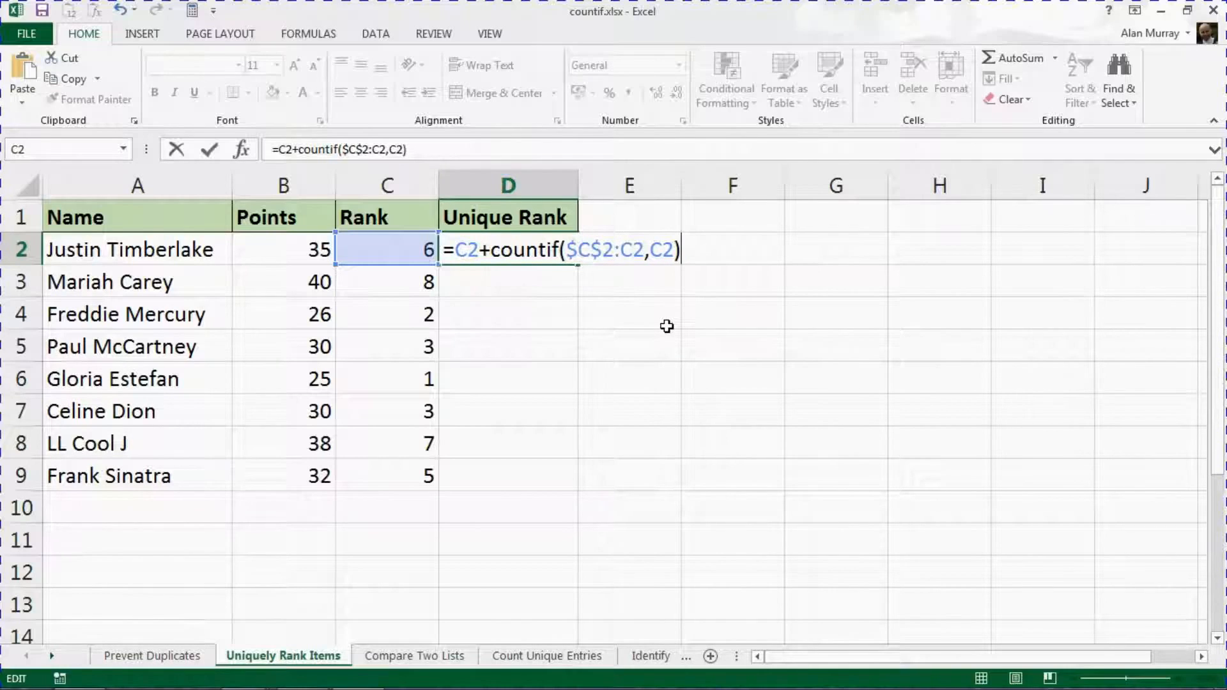
{"action": "type", "text": "-"}
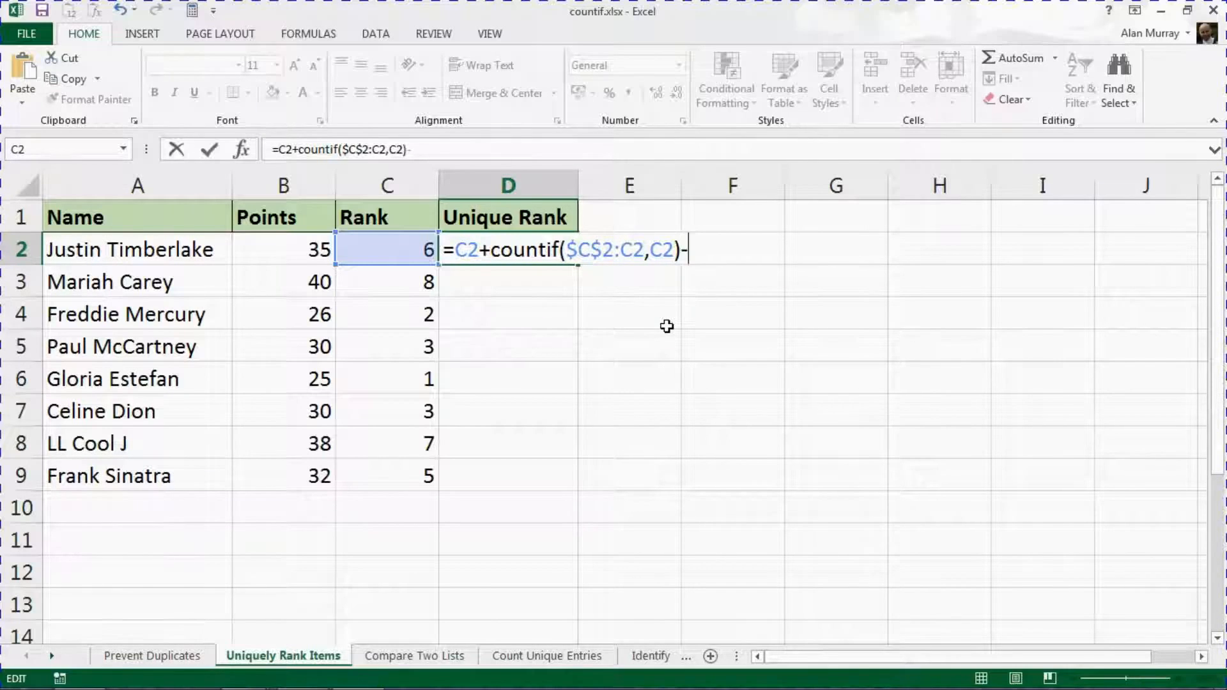
{"action": "type", "text": "1"}
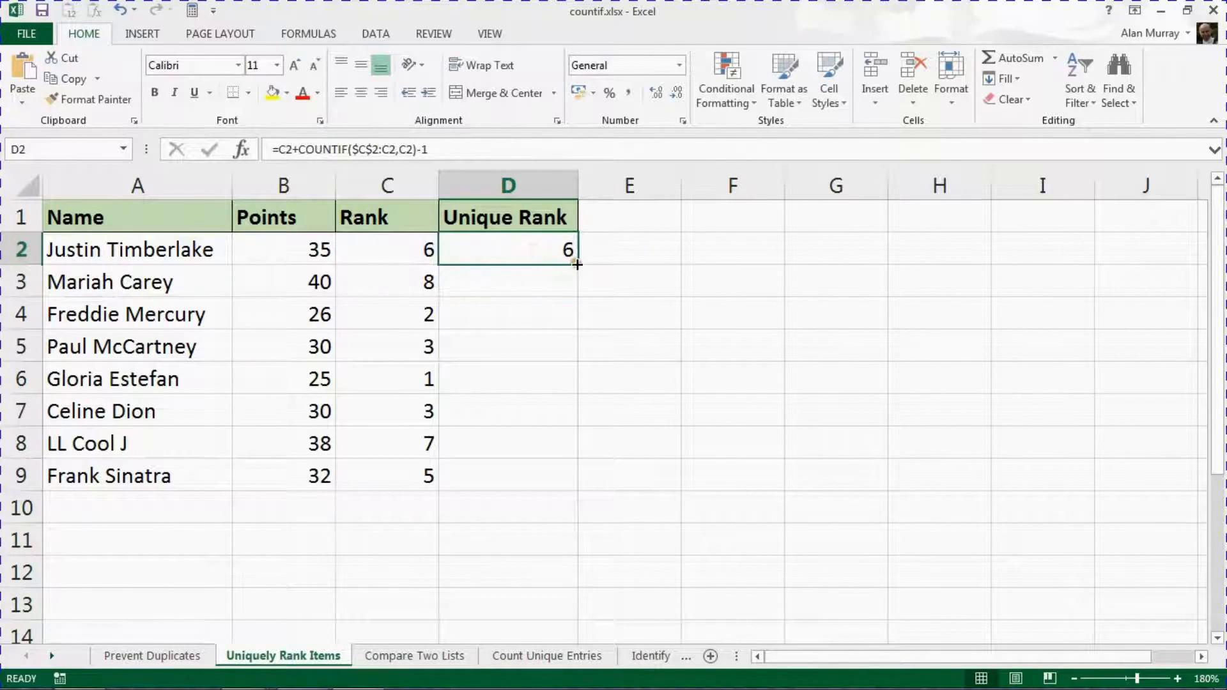
Step: Copy the formula down to D9 and open D7 to check the expanding COUNTIF range
{"action": "left_click_drag", "start_coordinate": [576, 265], "coordinate": [576, 485]}
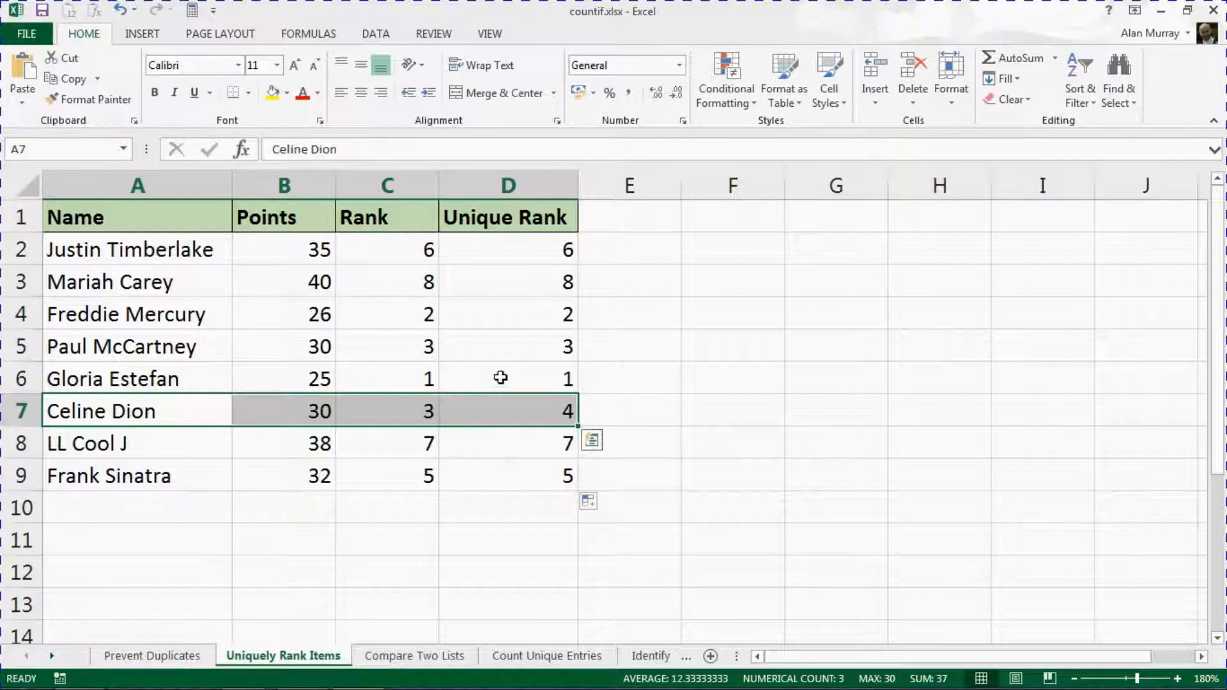
{"action": "double_click", "coordinate": [507, 411]}
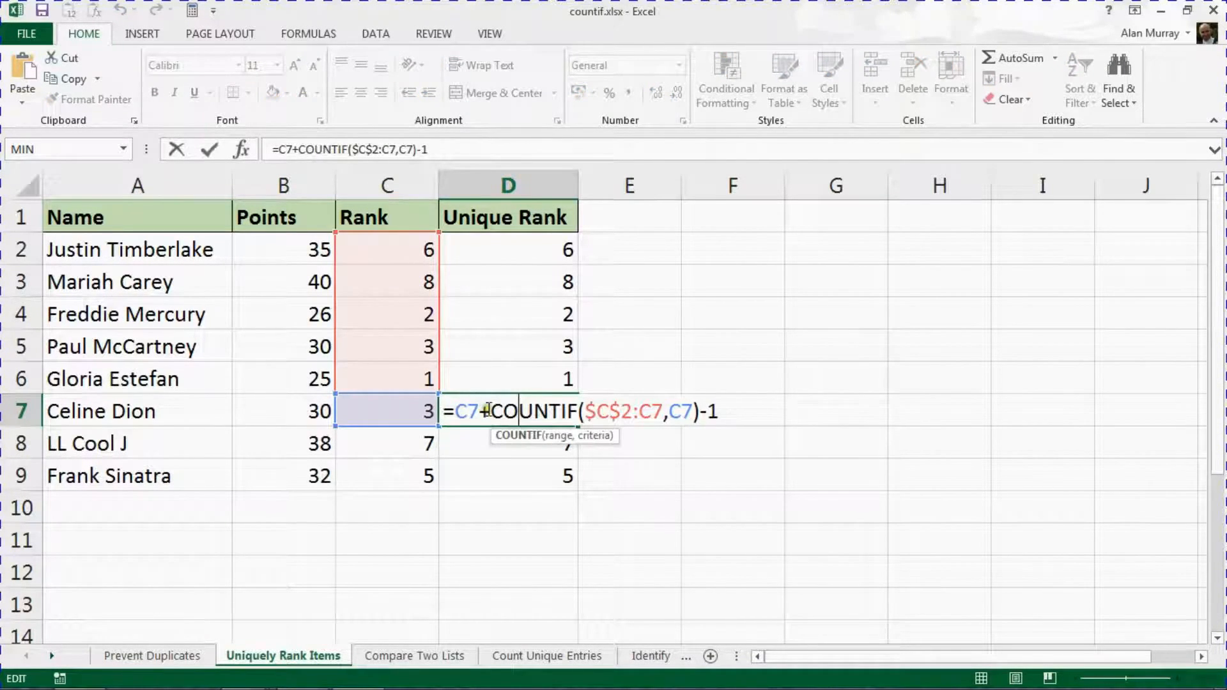
{"action": "mouse_move", "coordinate": [469, 426]}
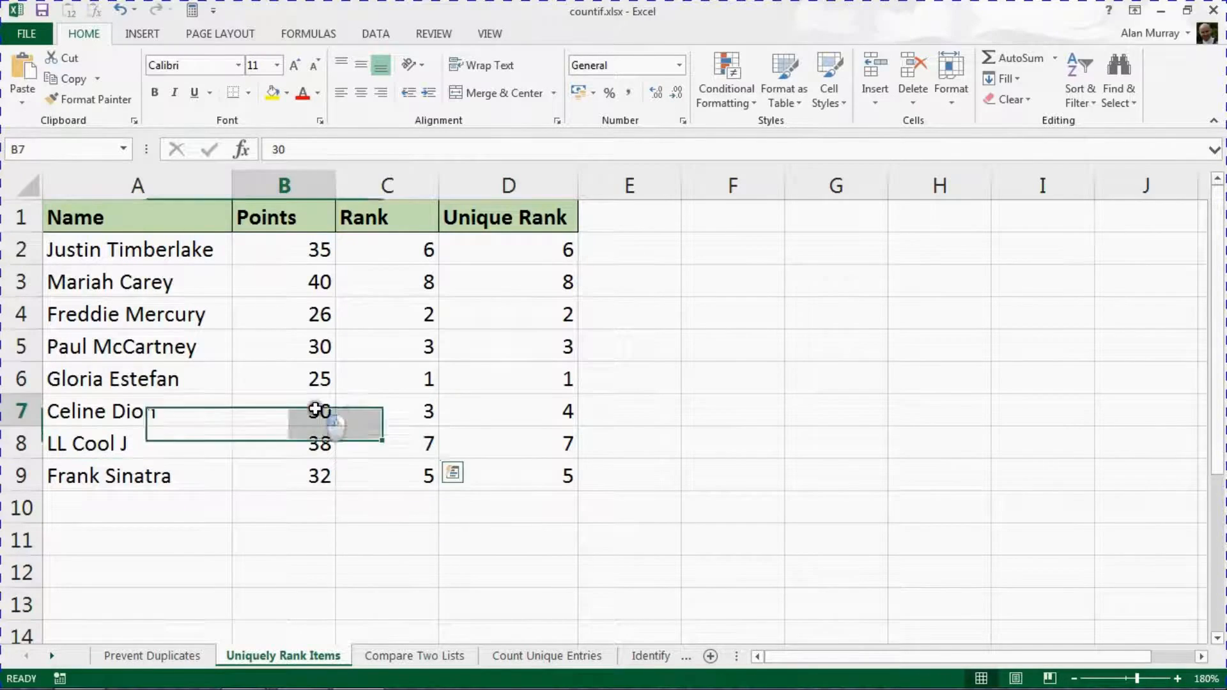
Step: Give LL Cool J 30 points, inspect D8's formula, then select ranks C2:C7
{"action": "left_click", "coordinate": [387, 443]}
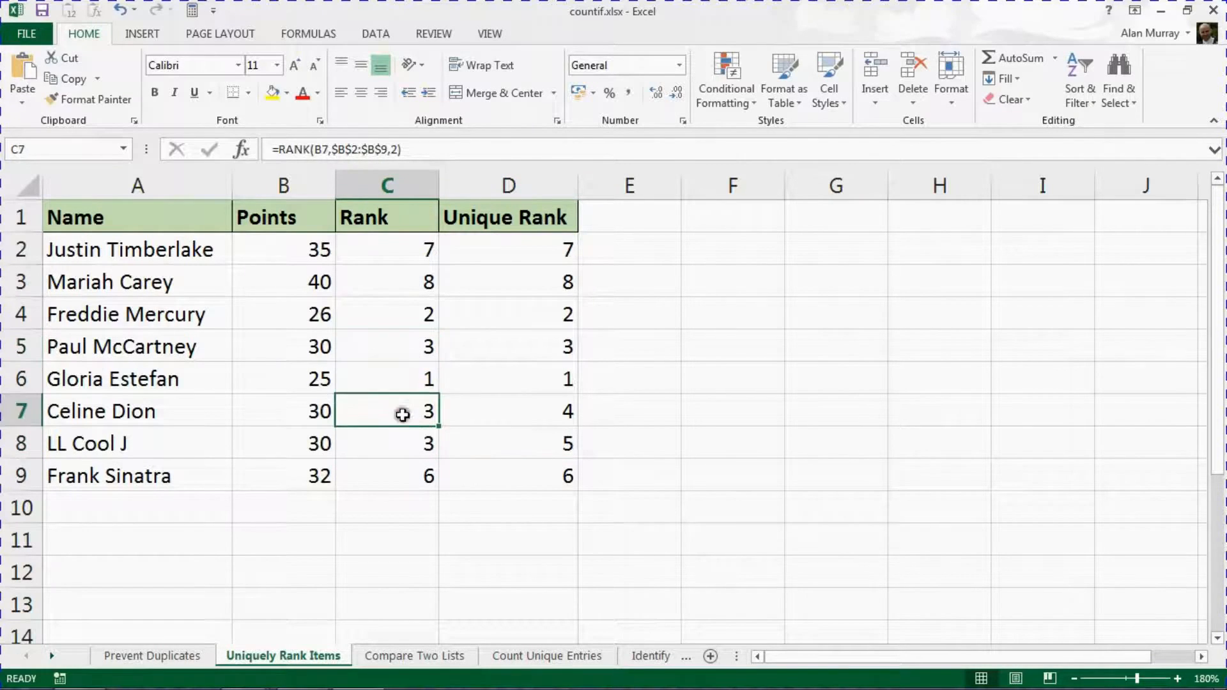
{"action": "left_click", "coordinate": [507, 443]}
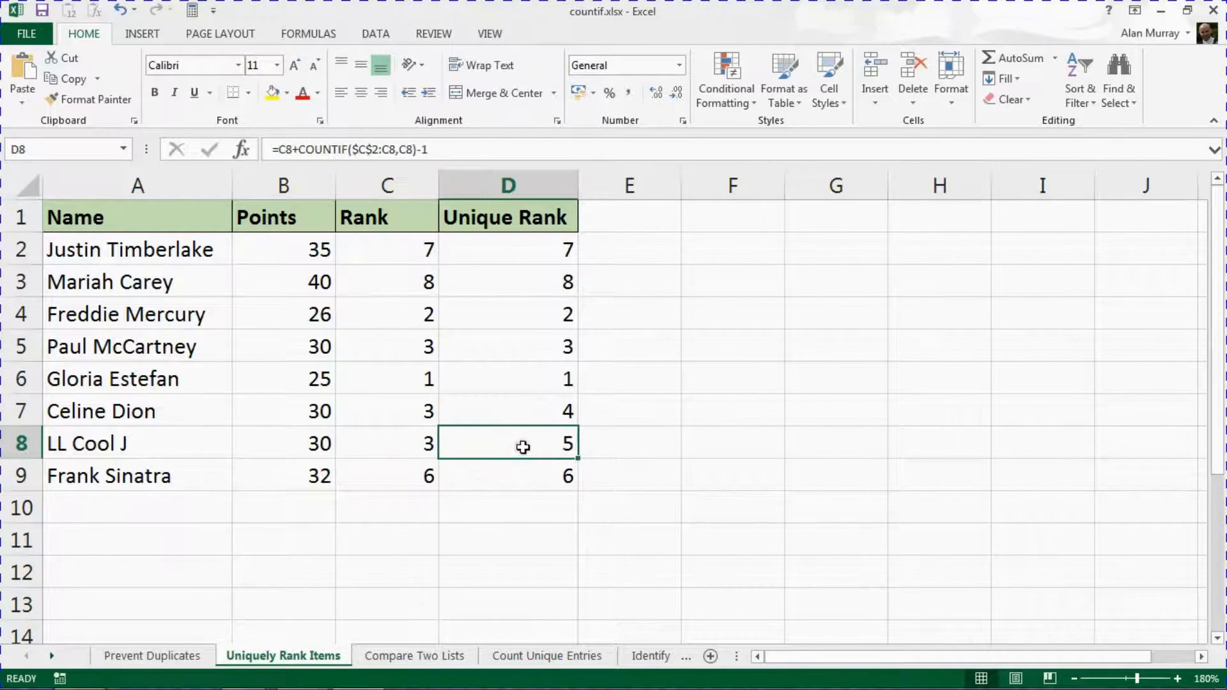
{"action": "double_click", "coordinate": [507, 444]}
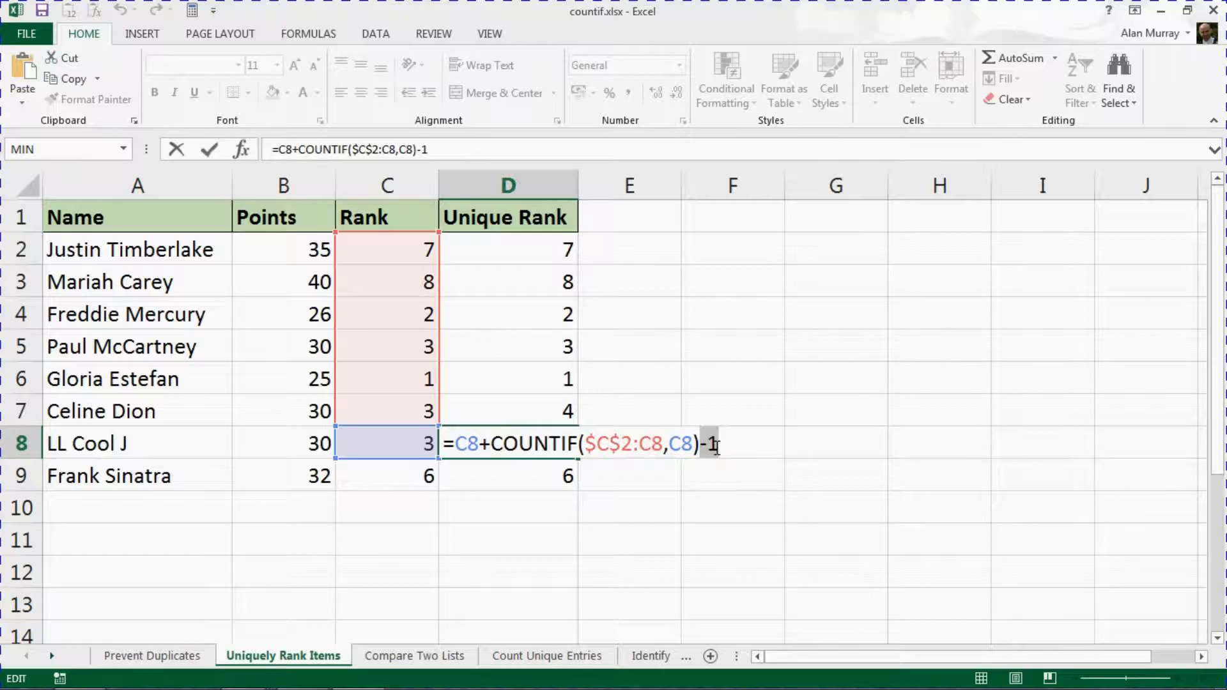
{"action": "key", "text": "Enter"}
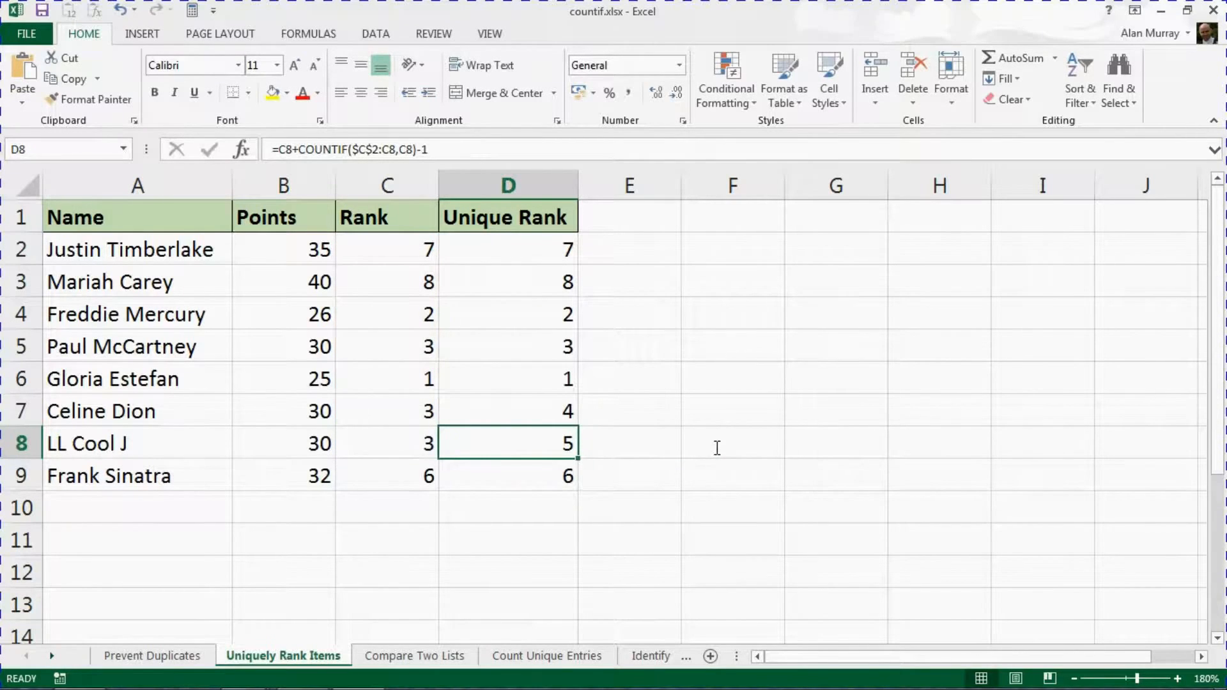
{"action": "left_click_drag", "start_coordinate": [386, 249], "coordinate": [386, 412]}
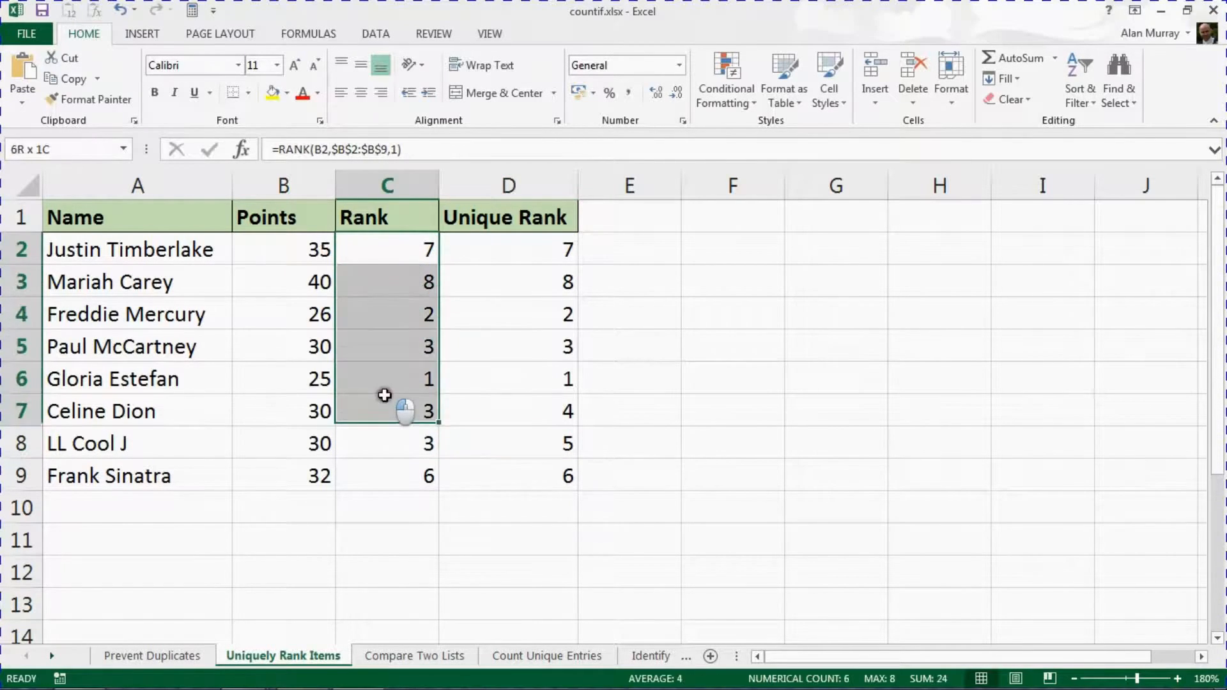